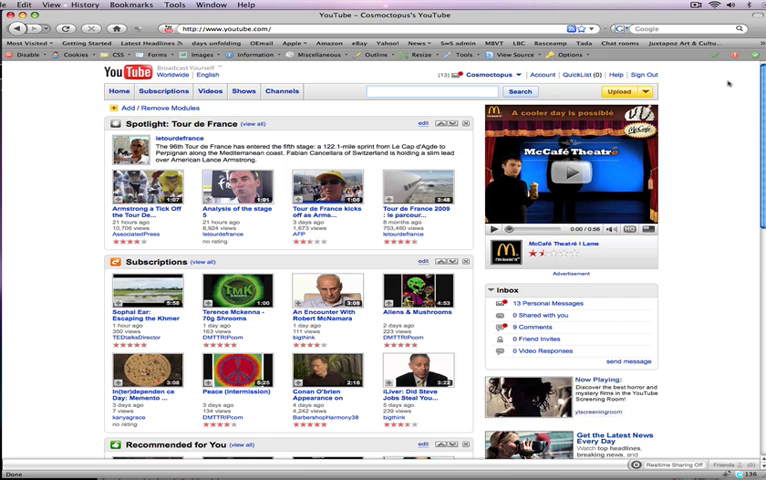
Choose Upload Video File from the Upload dropdown to reach the upload page
left_click(627, 91)
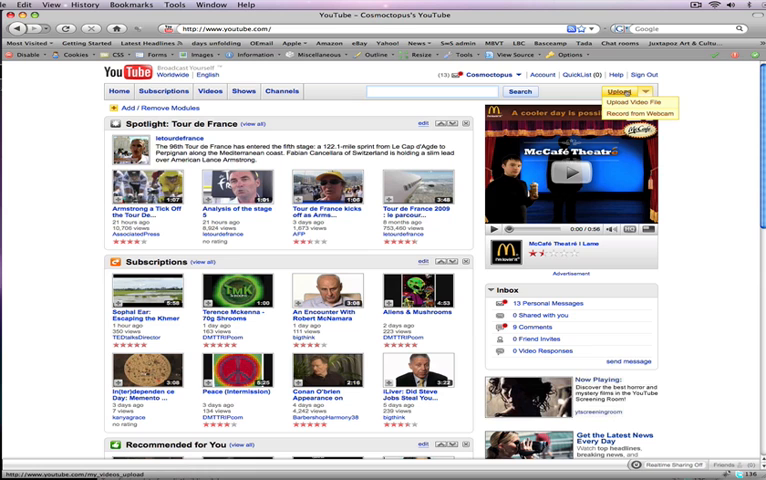
left_click(634, 100)
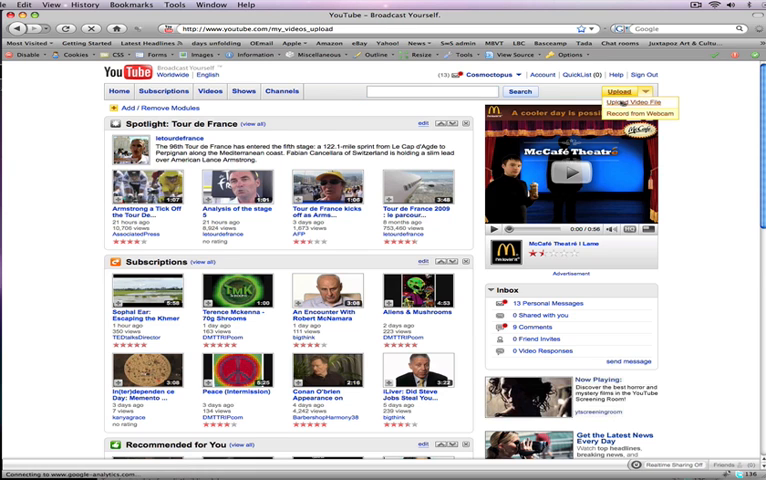
left_click(639, 99)
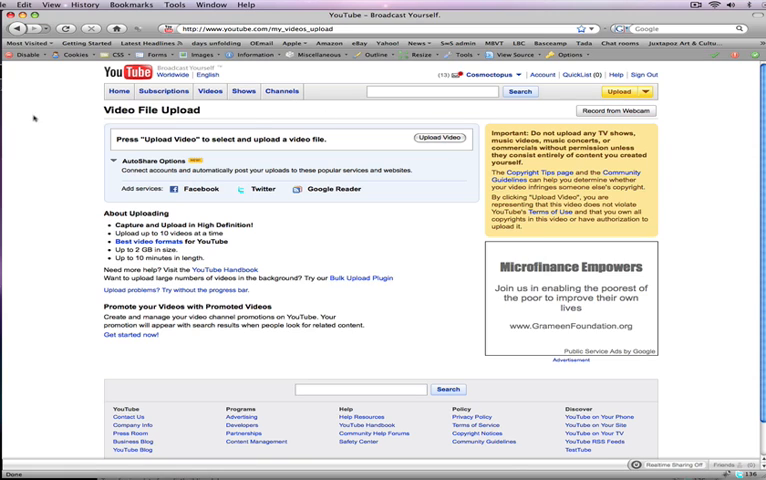
mouse_move(375, 140)
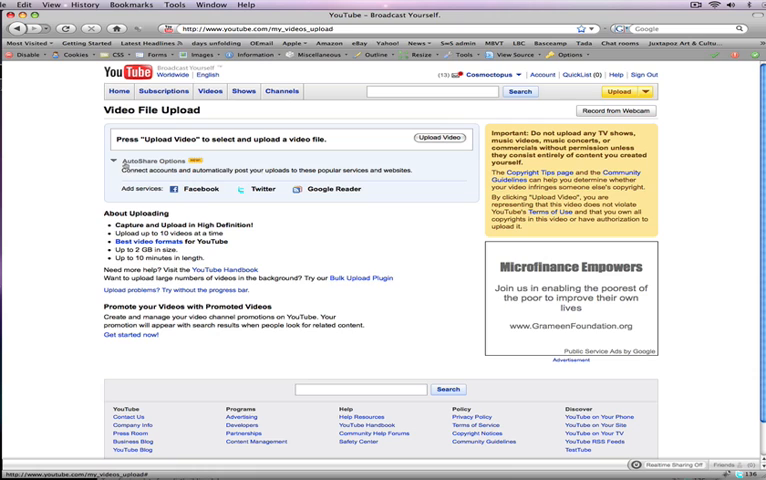
Add Facebook as an AutoShare service from the upload page's AutoShare Options
left_click(118, 160)
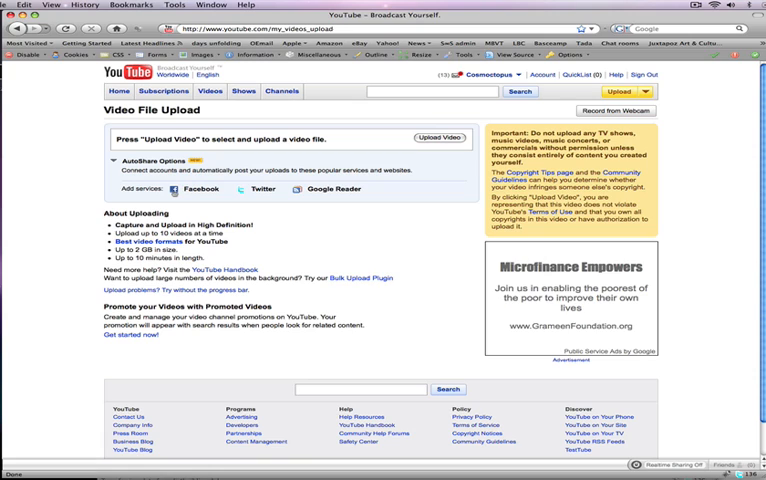
mouse_move(318, 196)
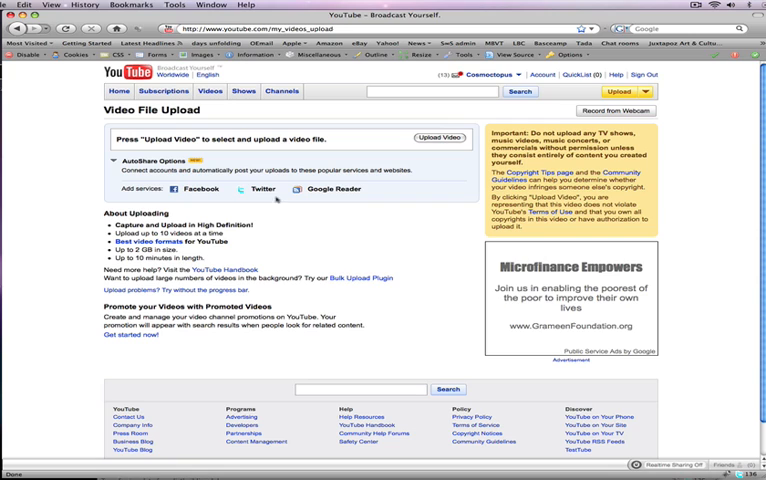
left_click(180, 189)
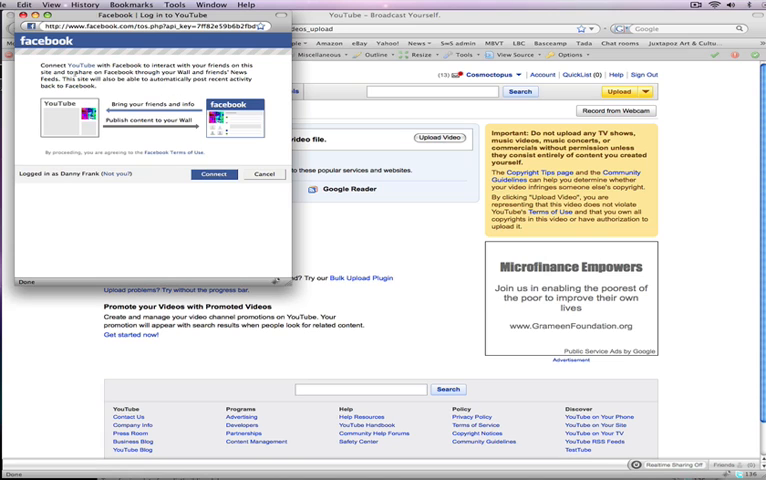
Connect YouTube to the Facebook account and allow publishing without prompting
left_click(214, 174)
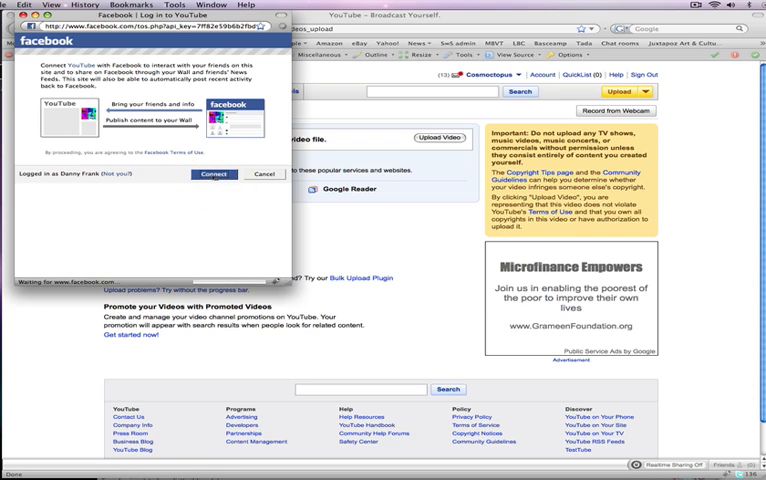
left_click(213, 174)
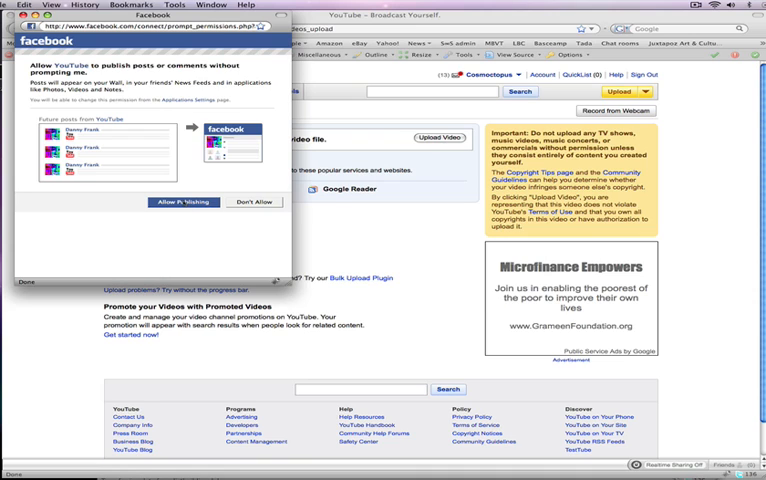
left_click(175, 202)
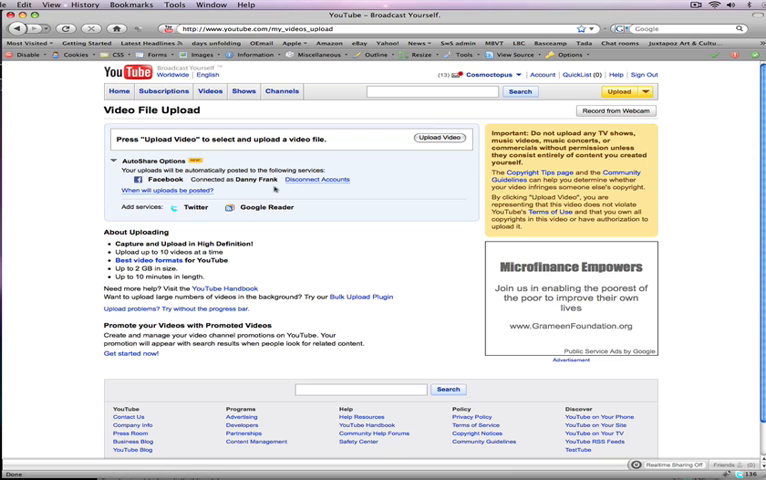
mouse_move(350, 203)
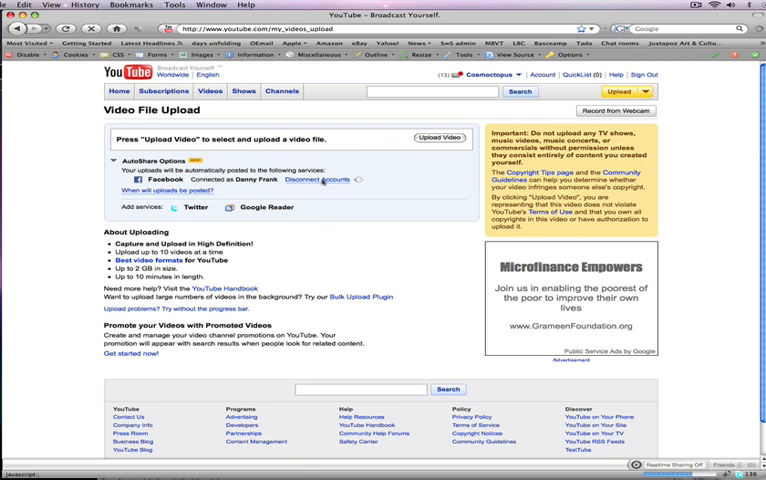
Disconnect the linked Facebook account from YouTube's AutoShare Options
left_click(320, 179)
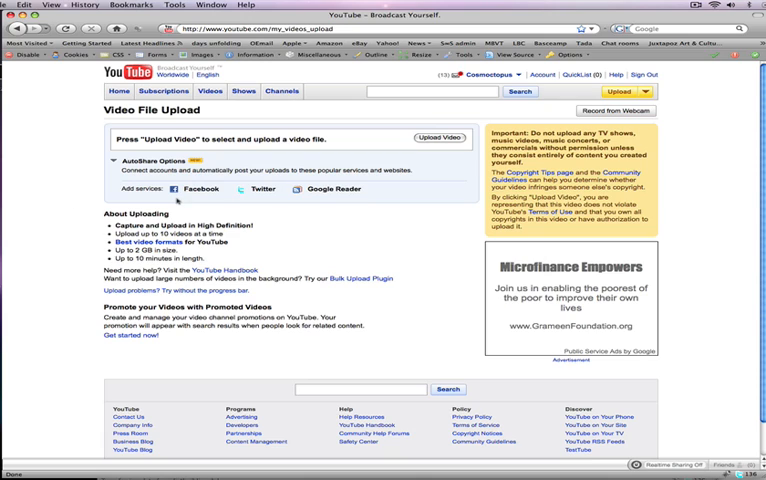
mouse_move(398, 205)
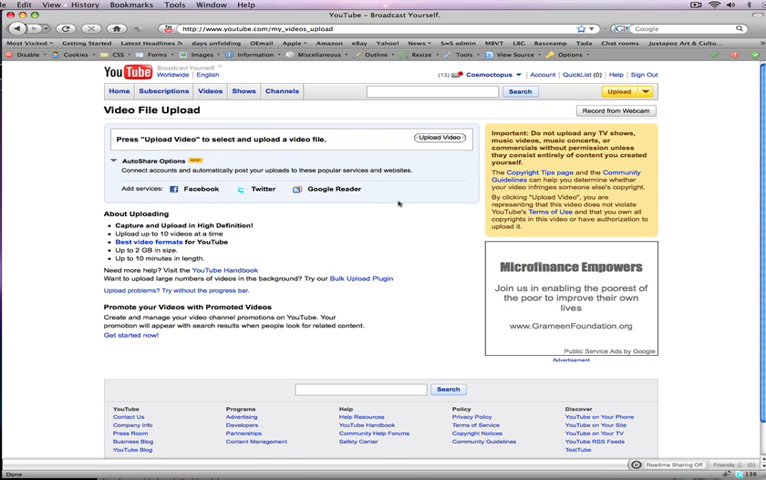